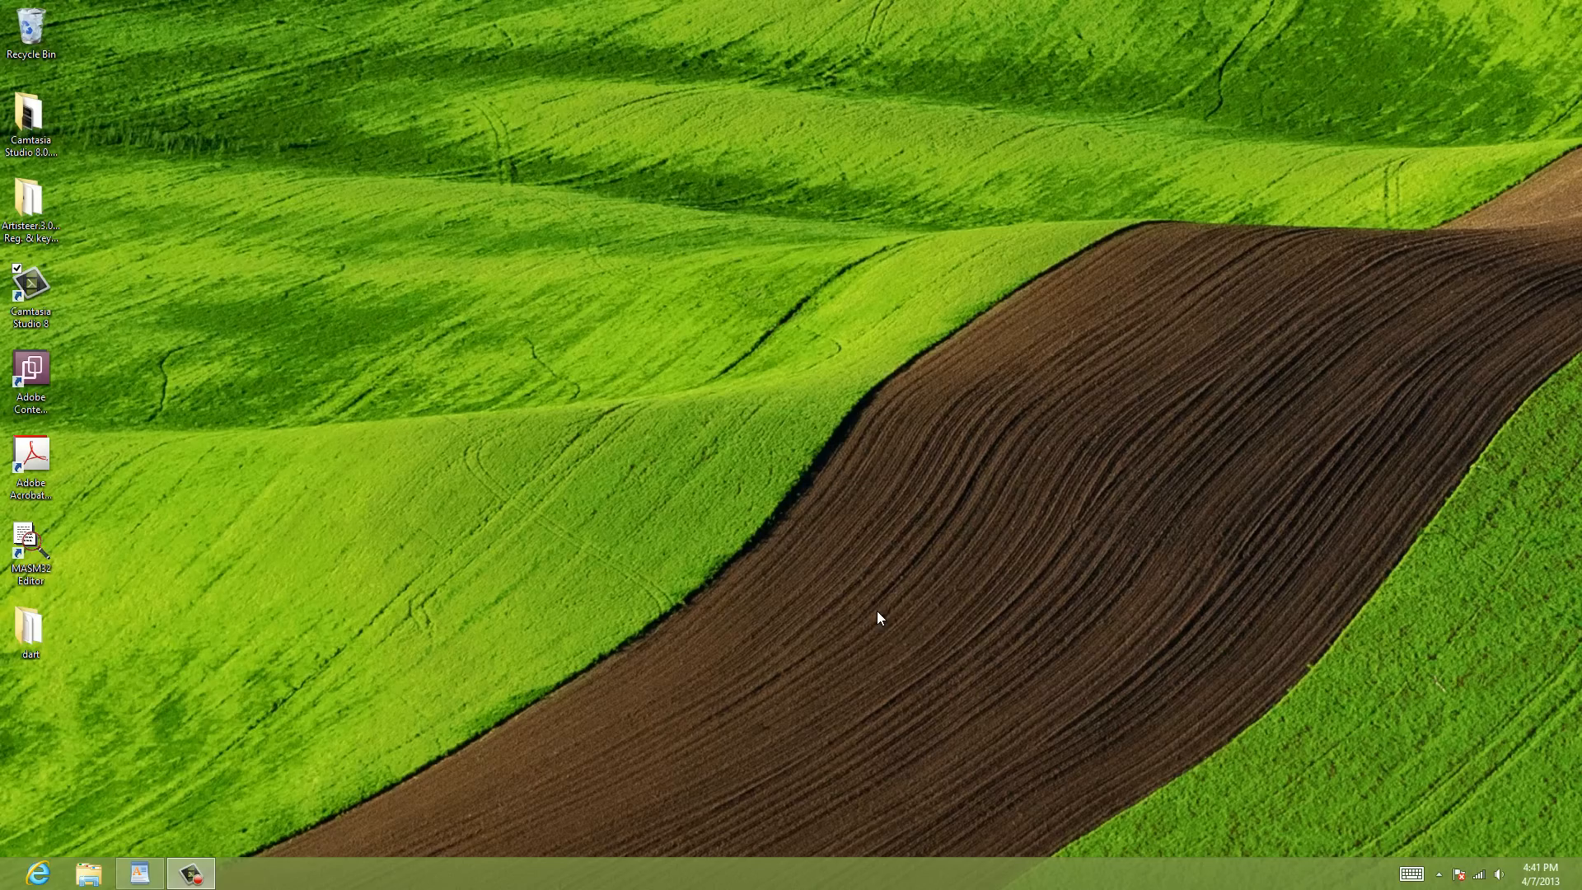
mouse_move(862, 608)
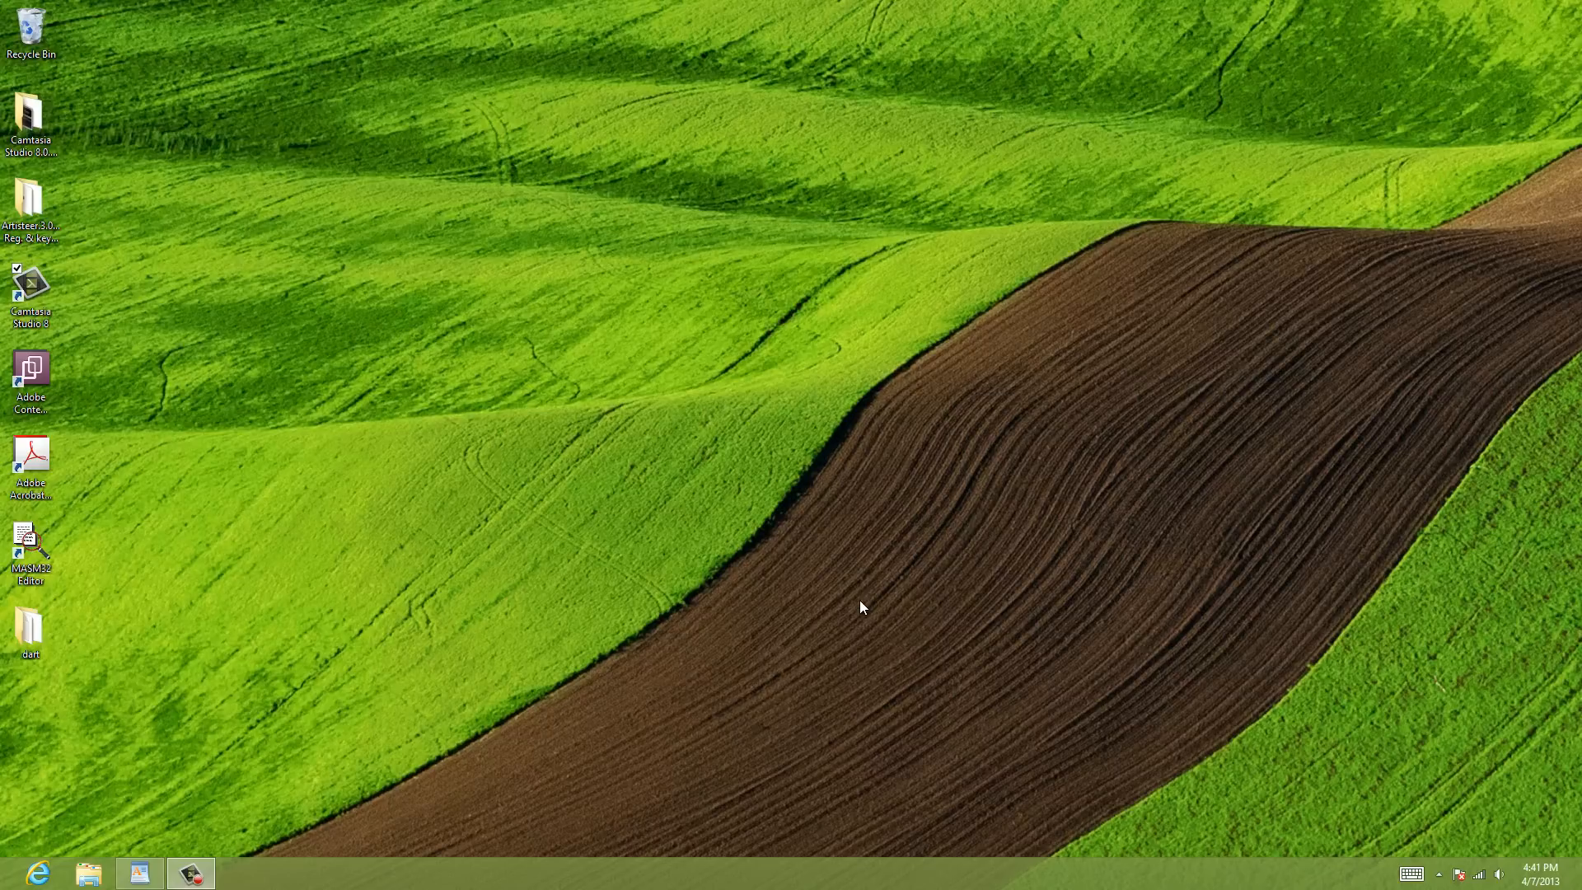
mouse_move(546, 310)
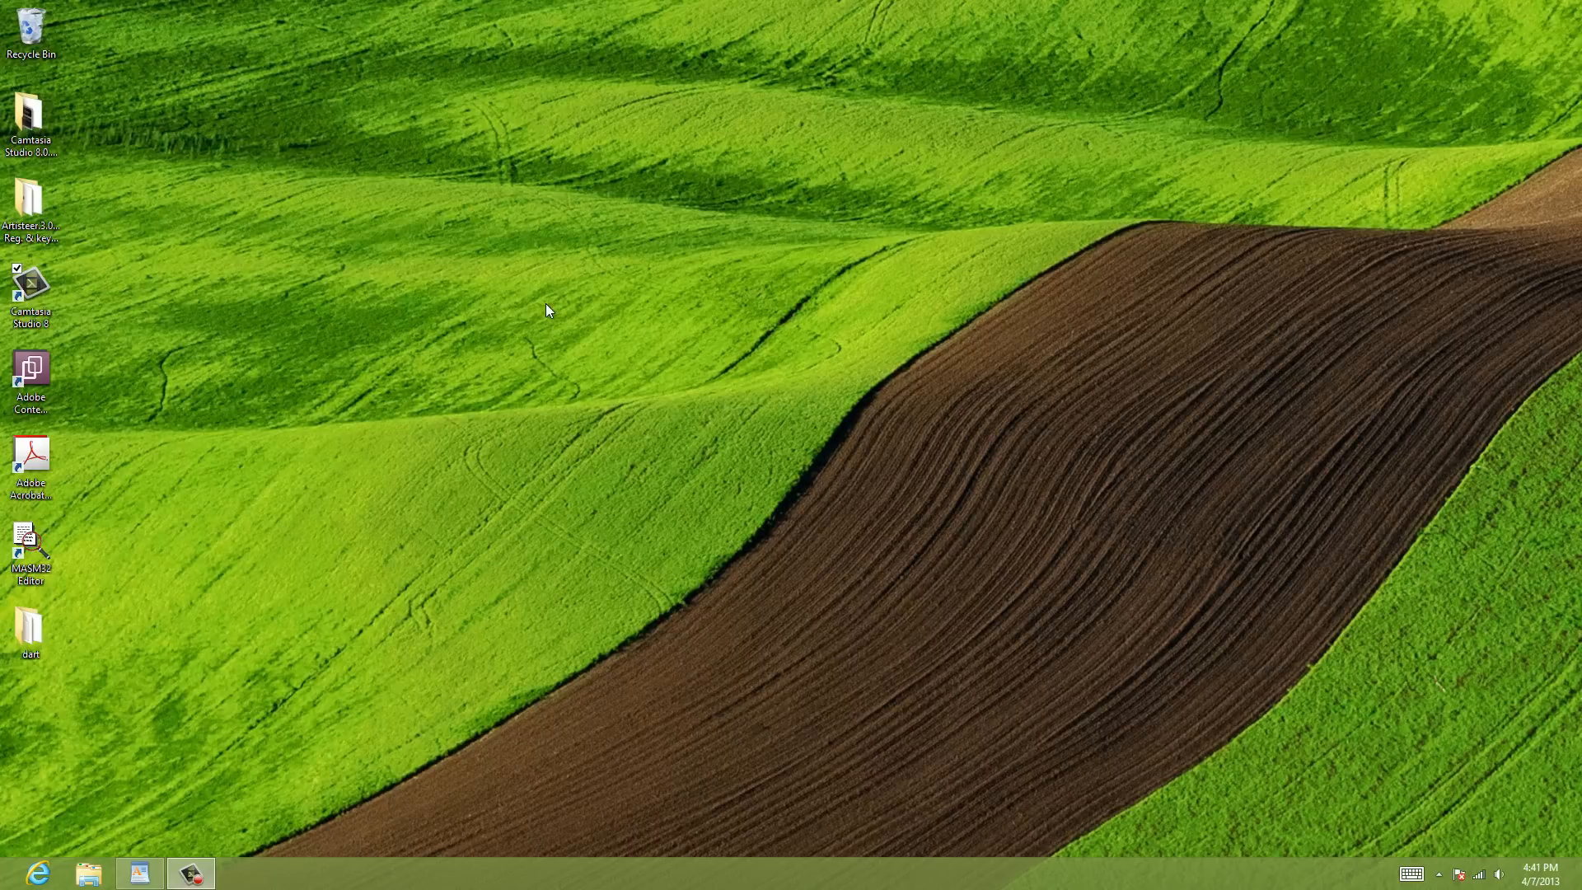
mouse_move(138, 872)
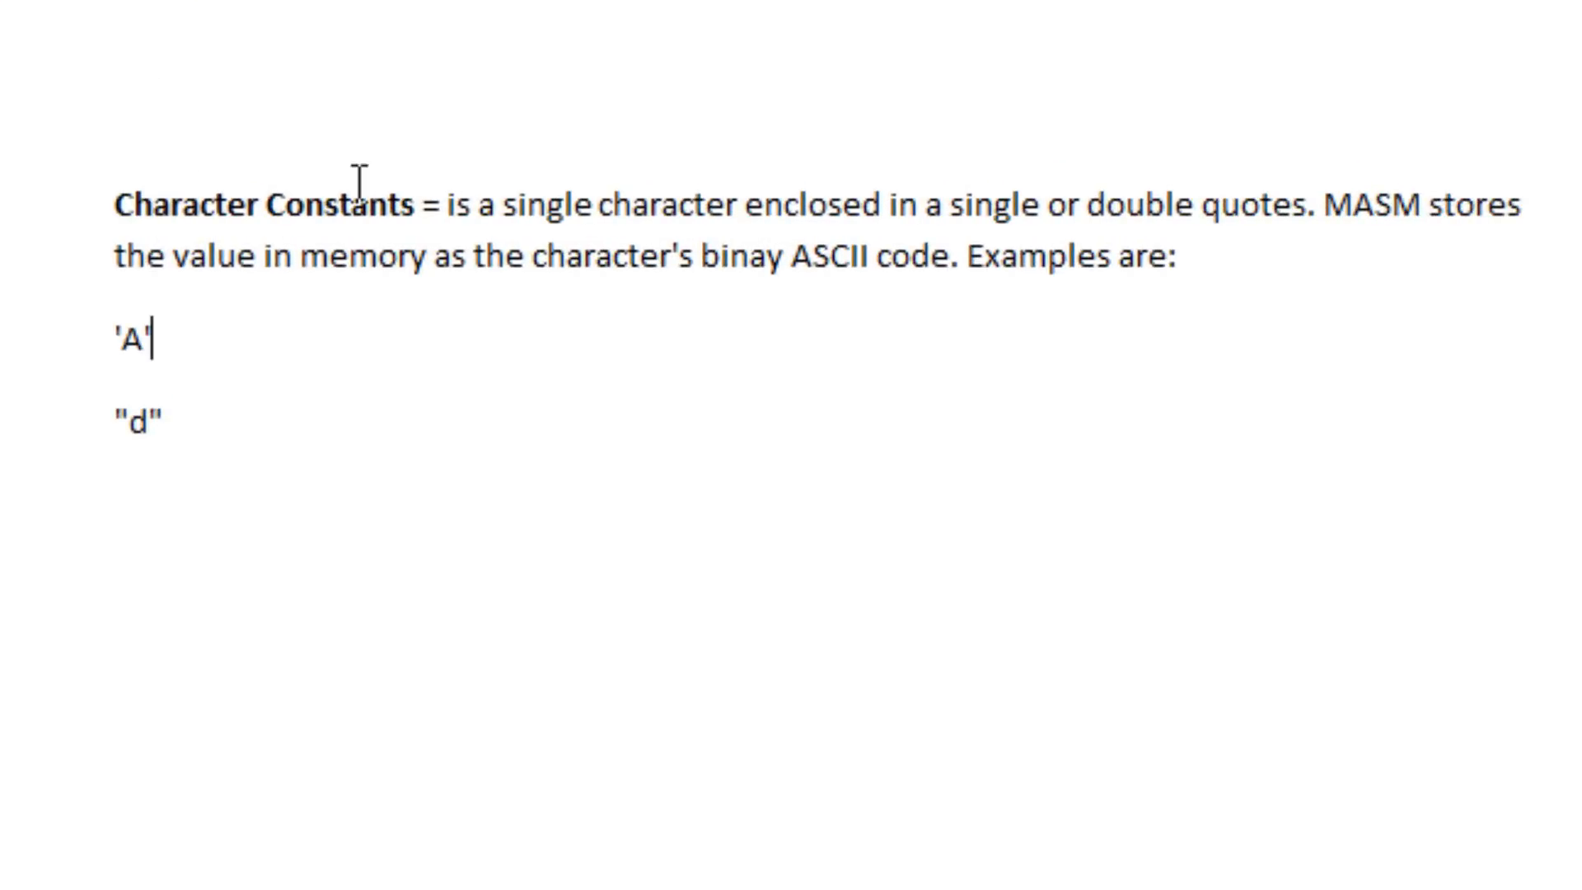
mouse_move(950, 143)
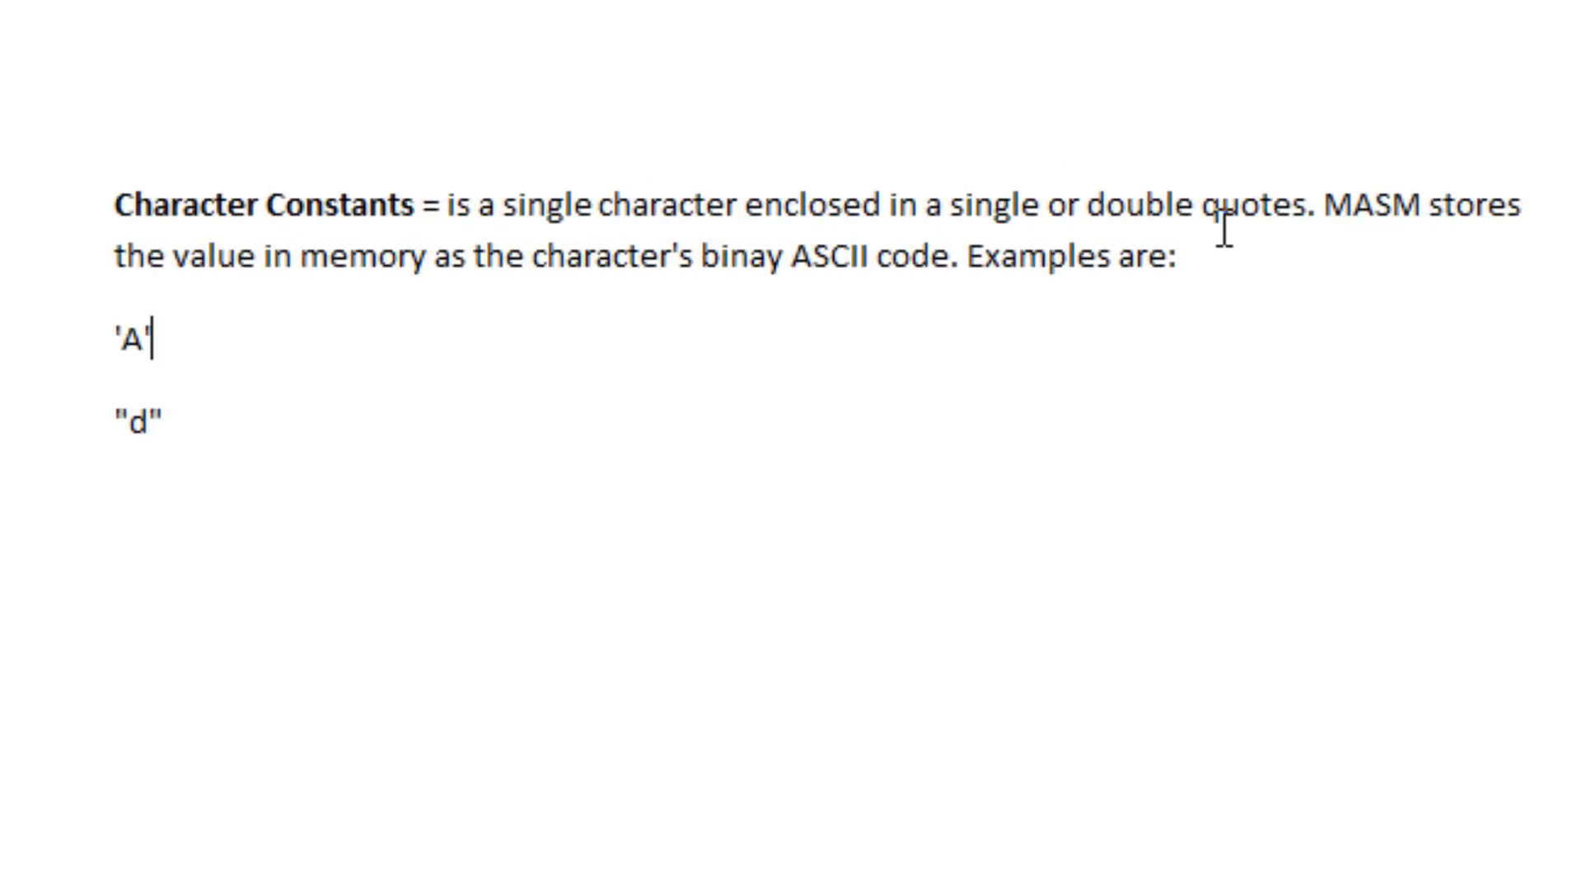
mouse_move(288, 257)
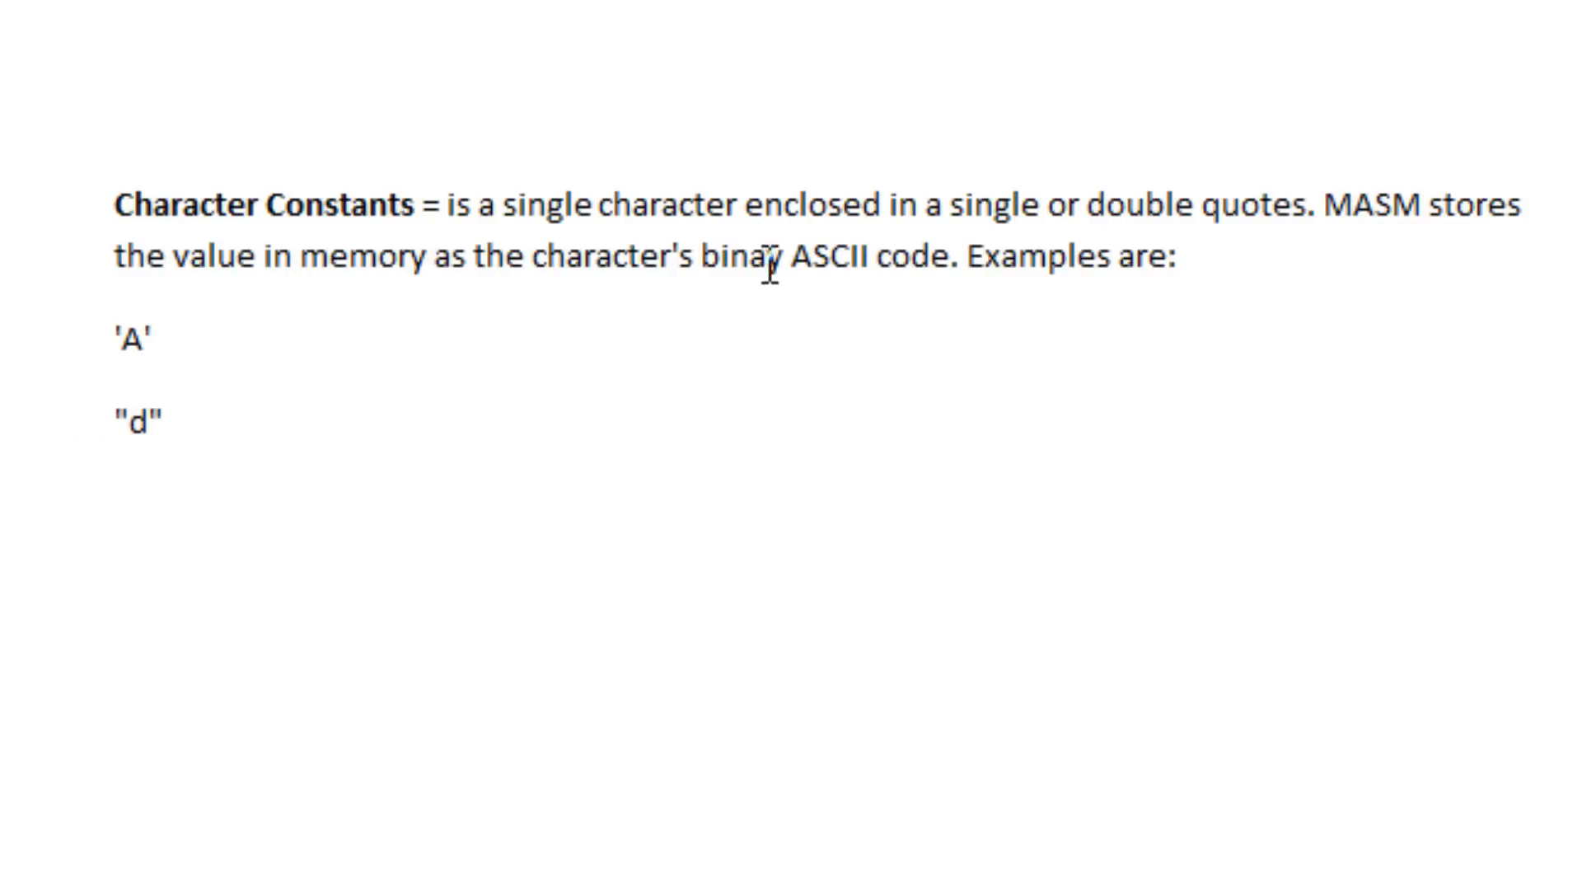
mouse_move(89, 347)
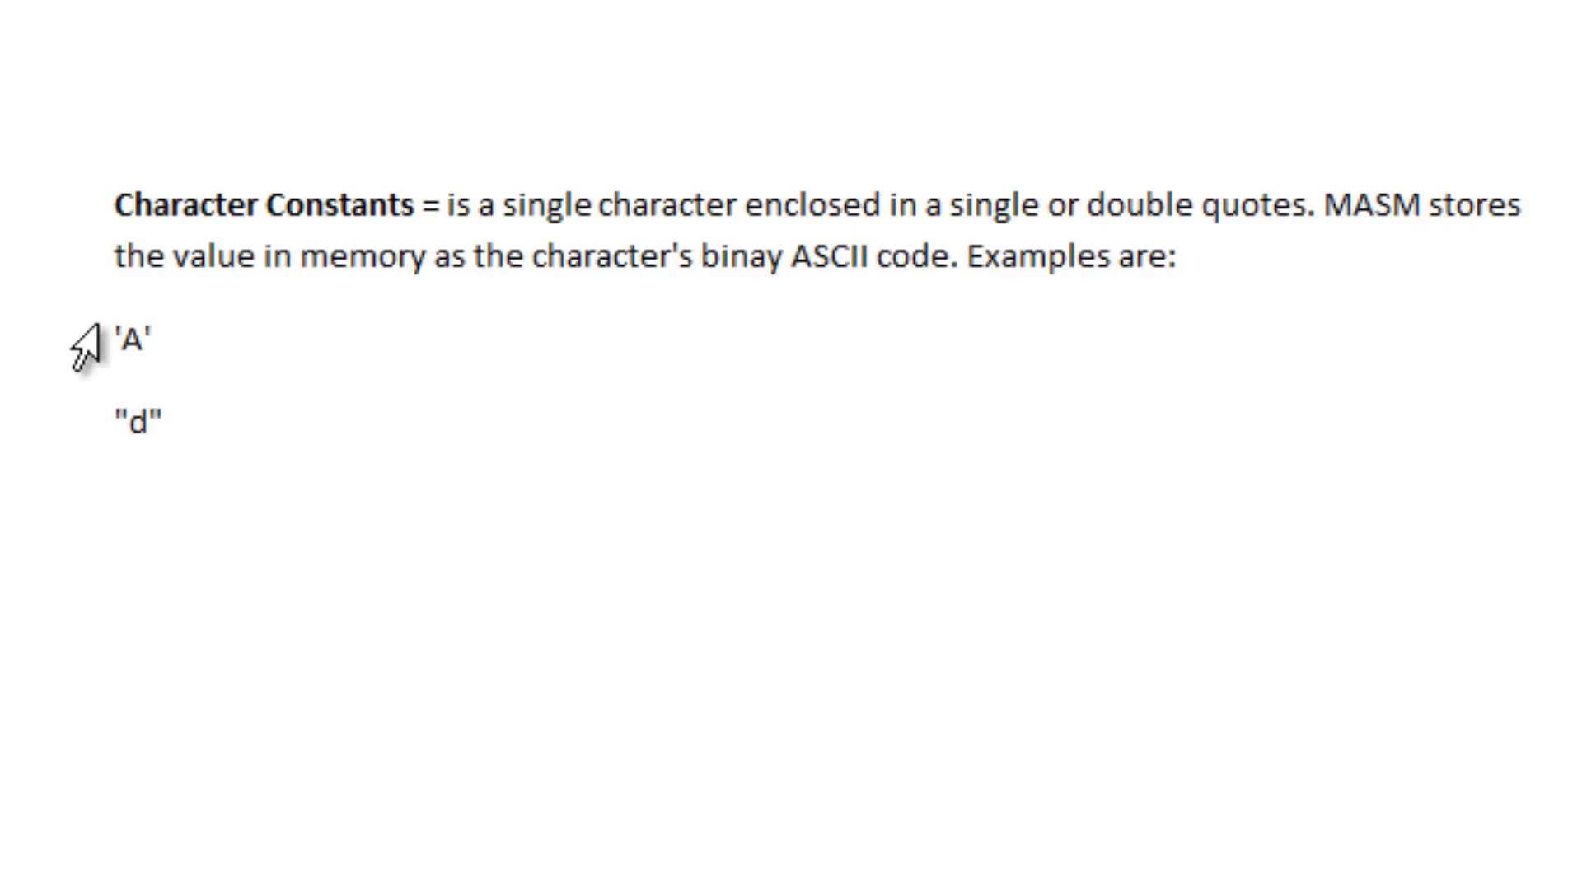
mouse_move(104, 340)
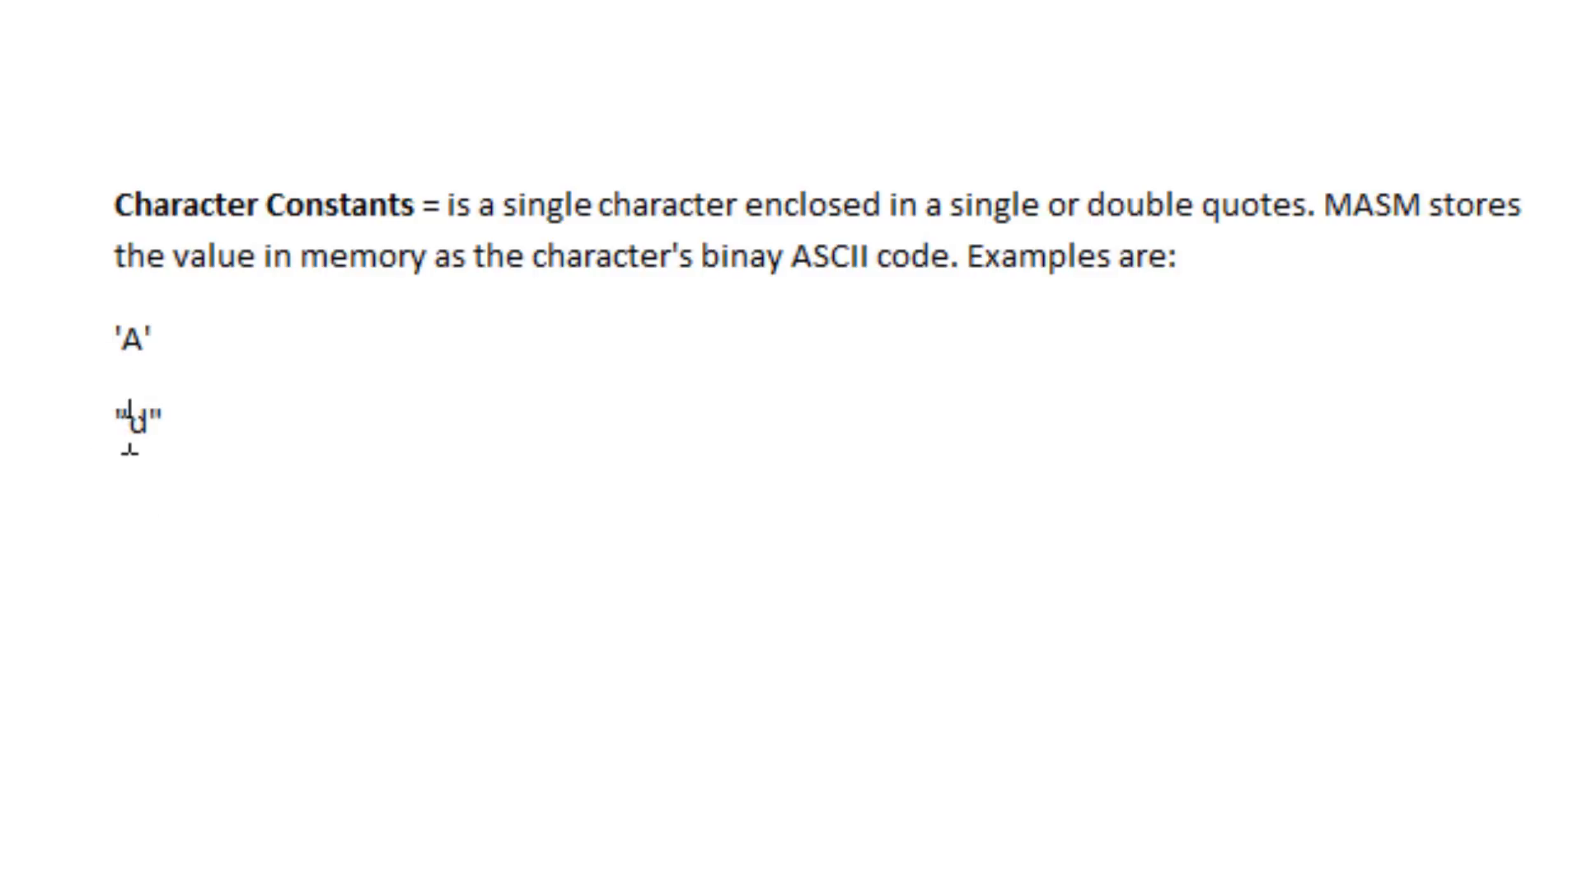
Step: Select the letter d in the "d" example line
double_click(135, 414)
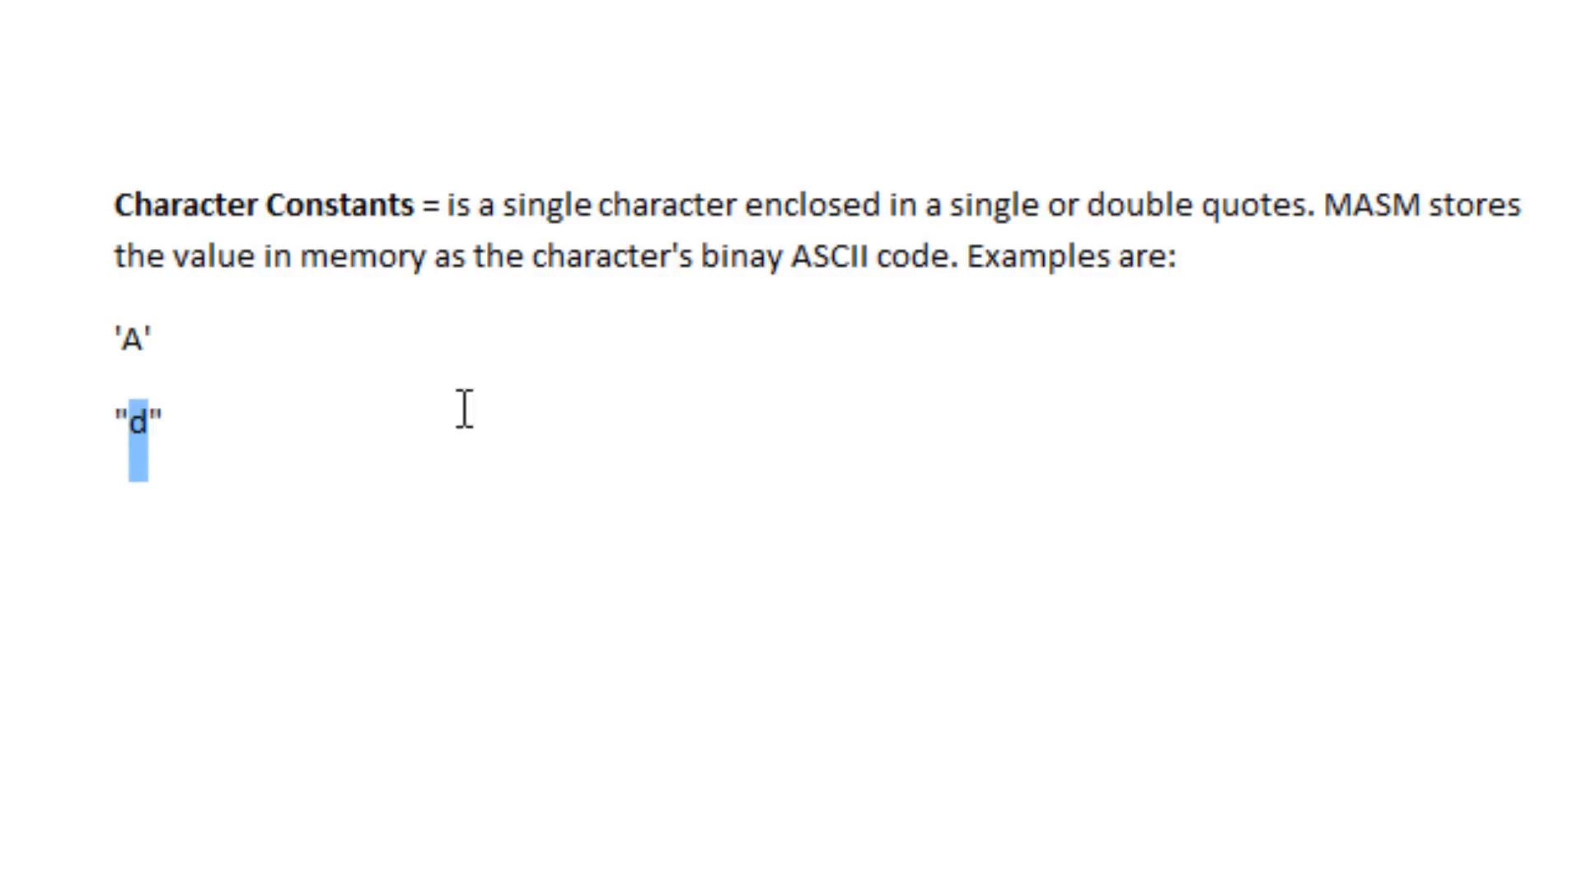